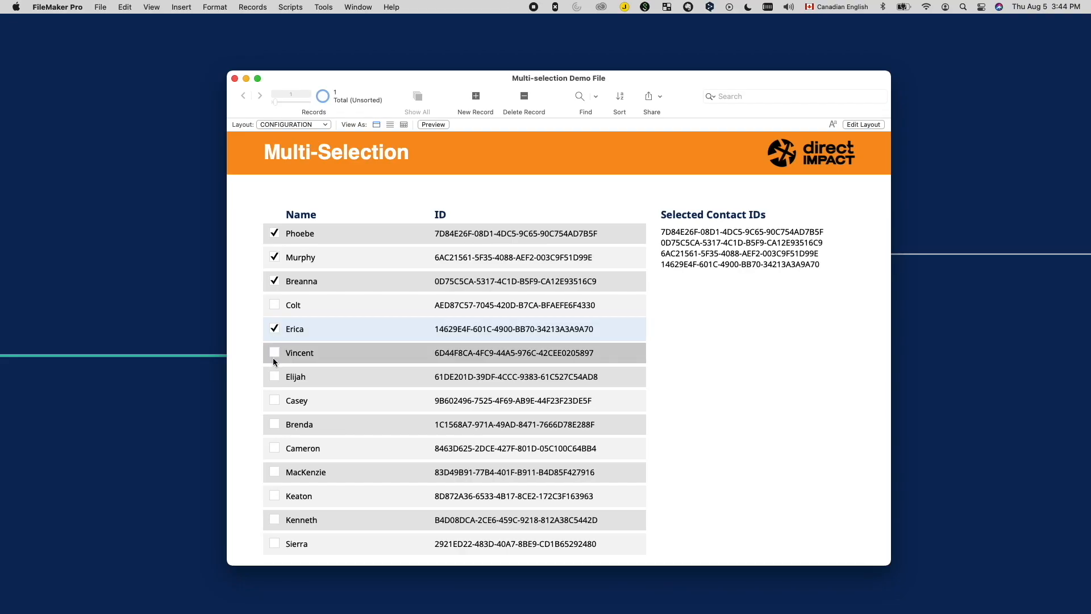
Check Vincent's and Elijah's rows to add their IDs to Selected Contact IDs.
{"action": "left_click", "coordinate": [274, 377]}
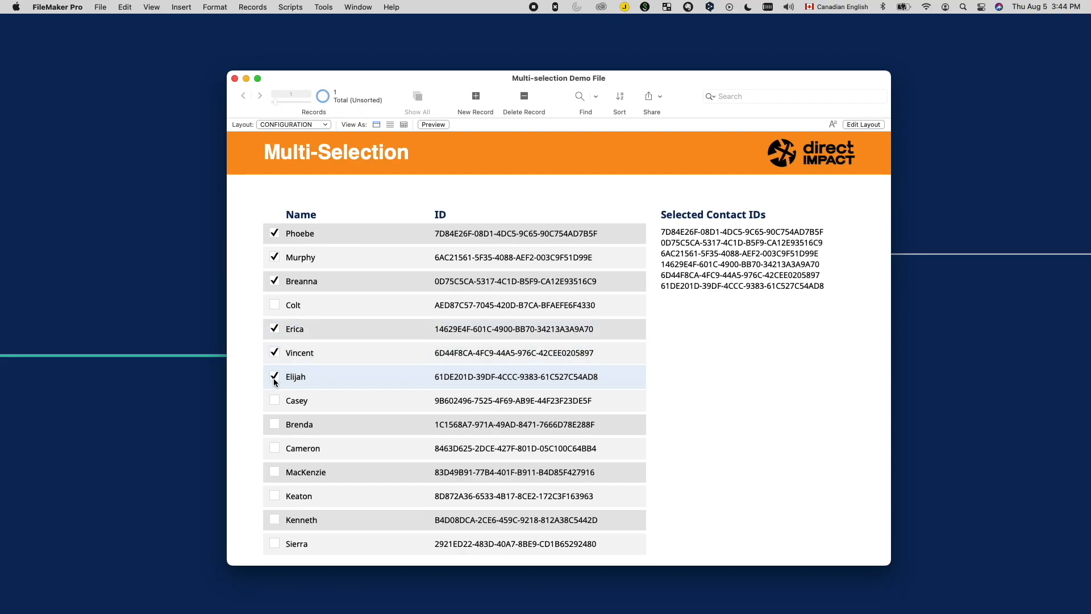
{"action": "left_click", "coordinate": [273, 305]}
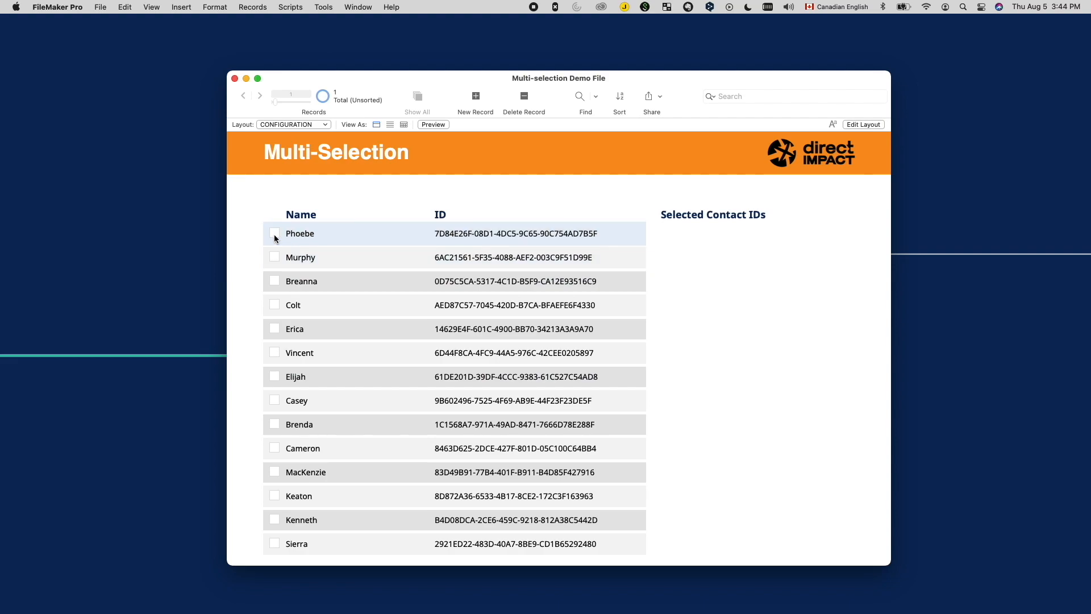
{"action": "mouse_move", "coordinate": [313, 213]}
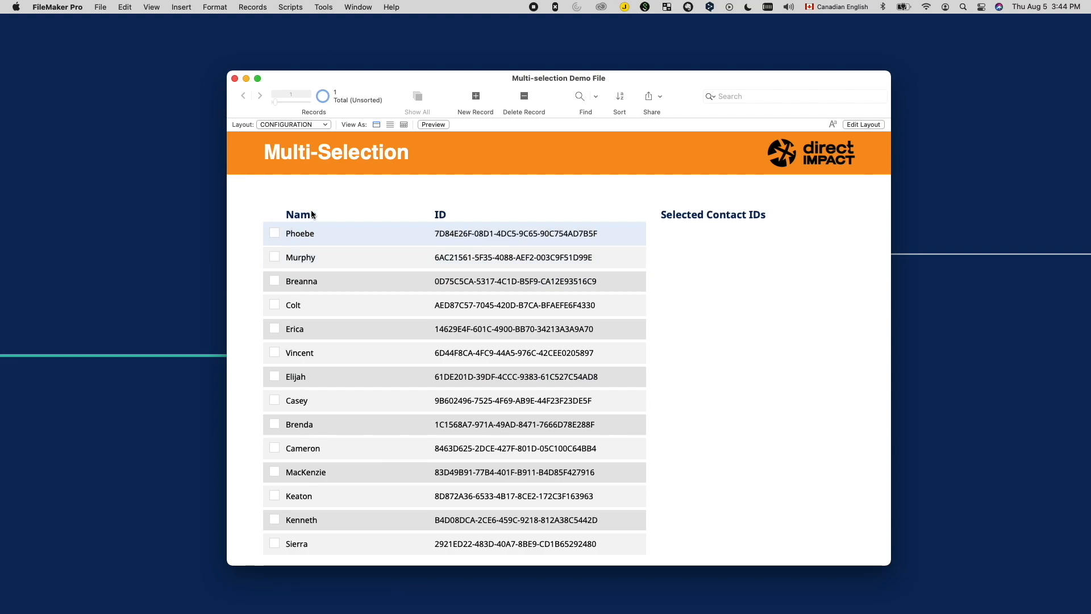
{"action": "mouse_move", "coordinate": [342, 211]}
{"action": "type", "text": "zgSelectedCo"}
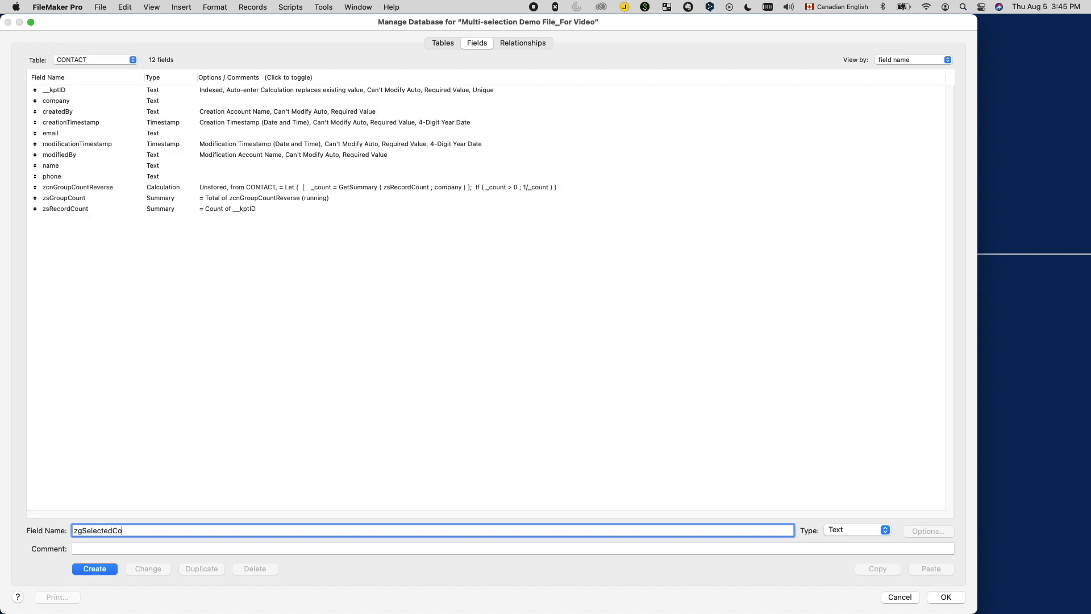
Create text field zgSelectedContactIDs in CONTACT with global storage and save the database.
{"action": "type", "text": "ntactIDs"}
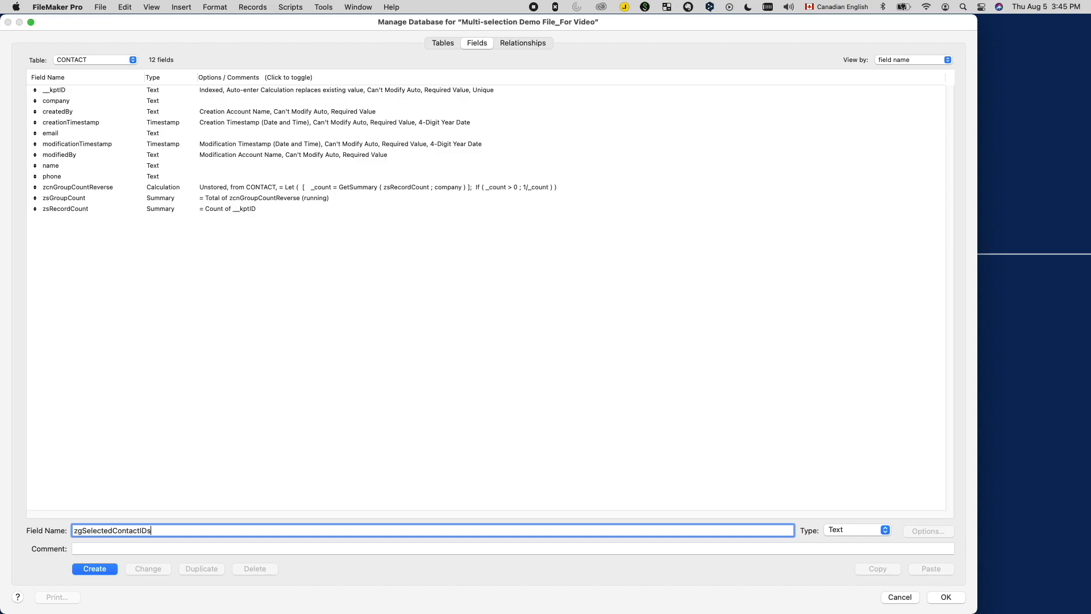
{"action": "left_click", "coordinate": [95, 568]}
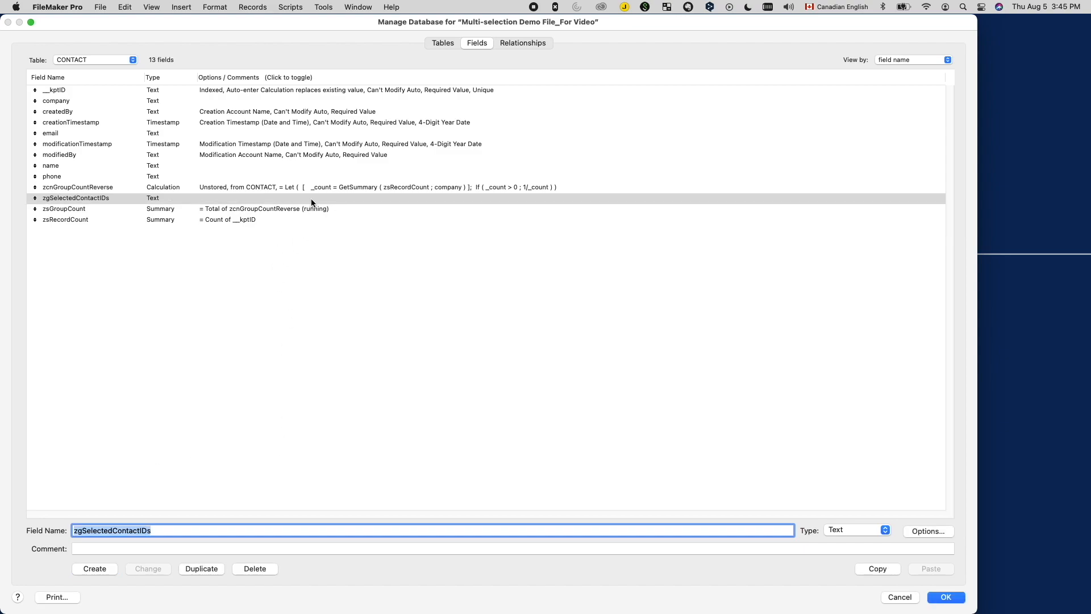
{"action": "left_click", "coordinate": [928, 531]}
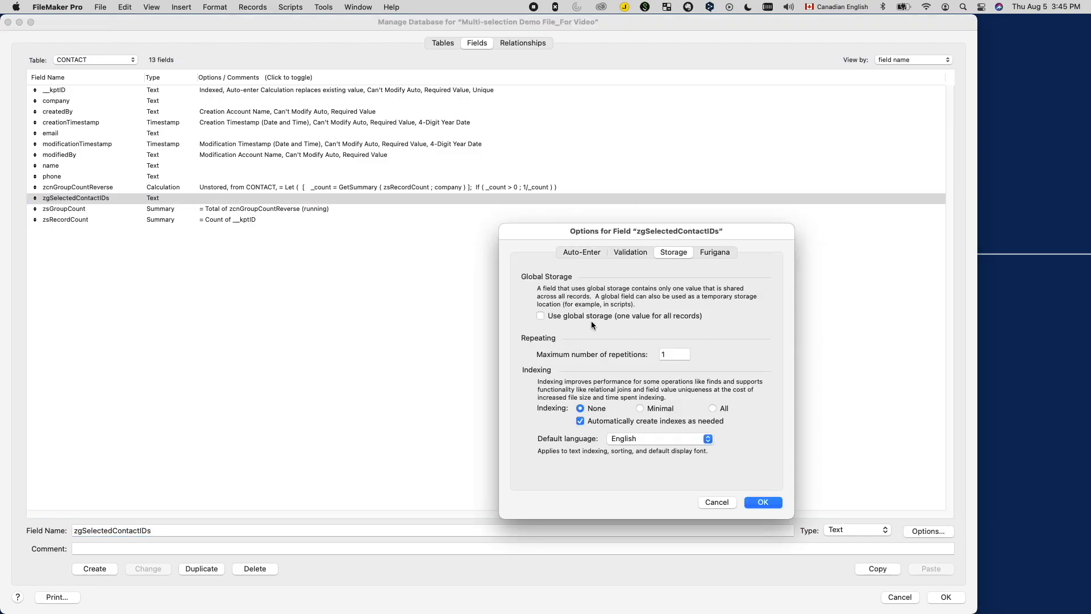
{"action": "left_click", "coordinate": [763, 502]}
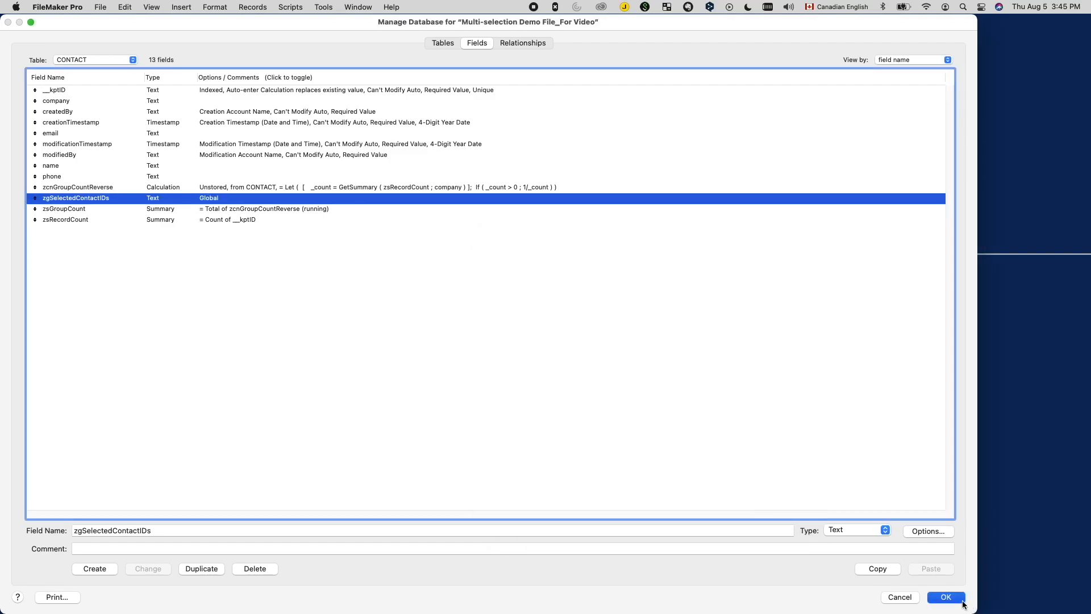
{"action": "left_click", "coordinate": [946, 597]}
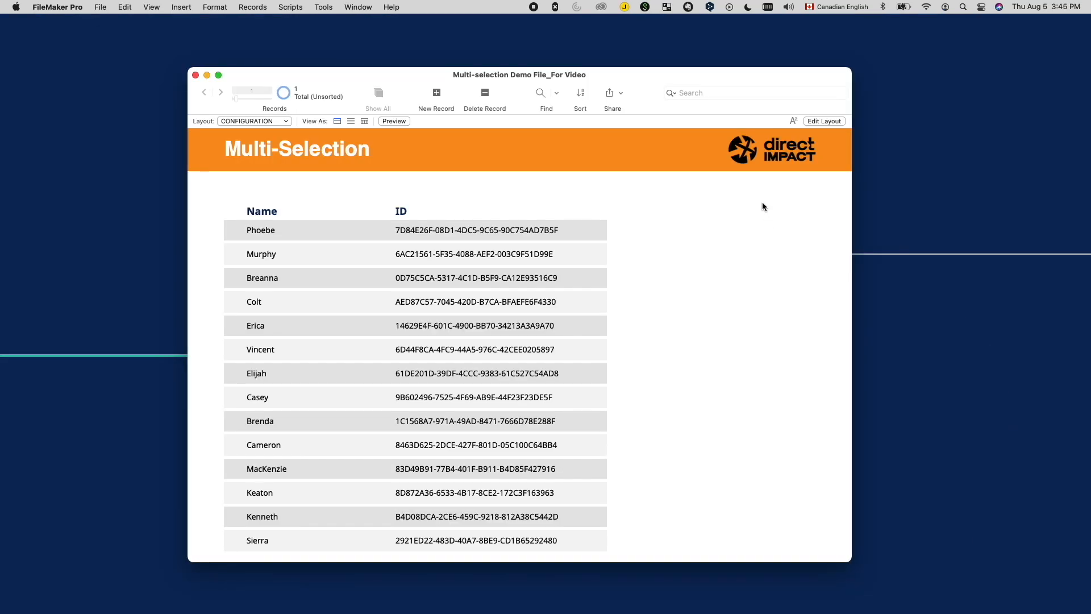
Make the portal's name column show zgSelectedContactIDs as a checkbox set.
{"action": "left_click", "coordinate": [825, 120]}
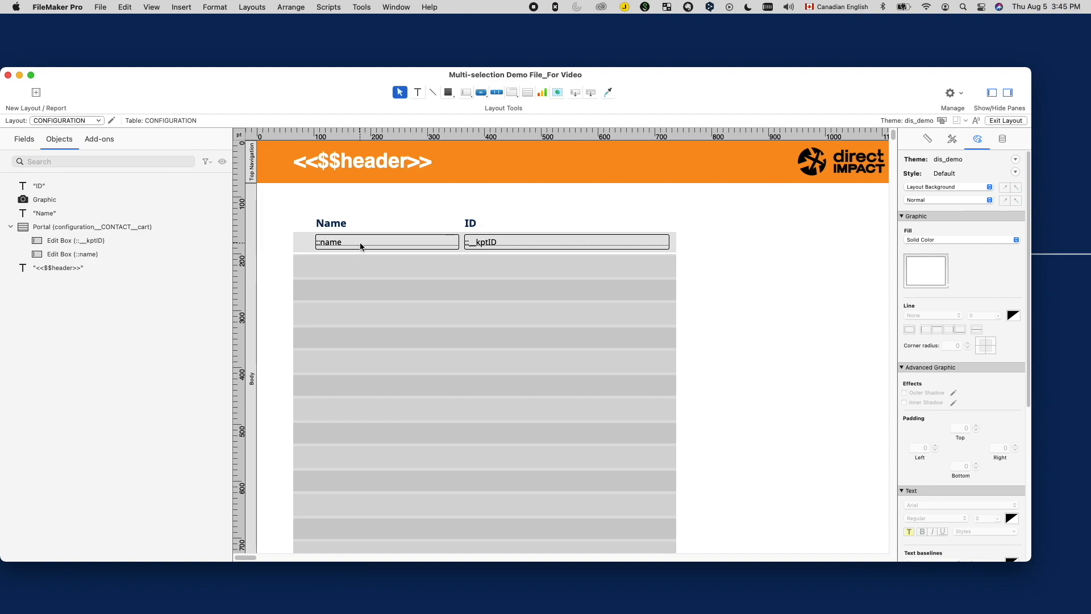
{"action": "double_click", "coordinate": [362, 242]}
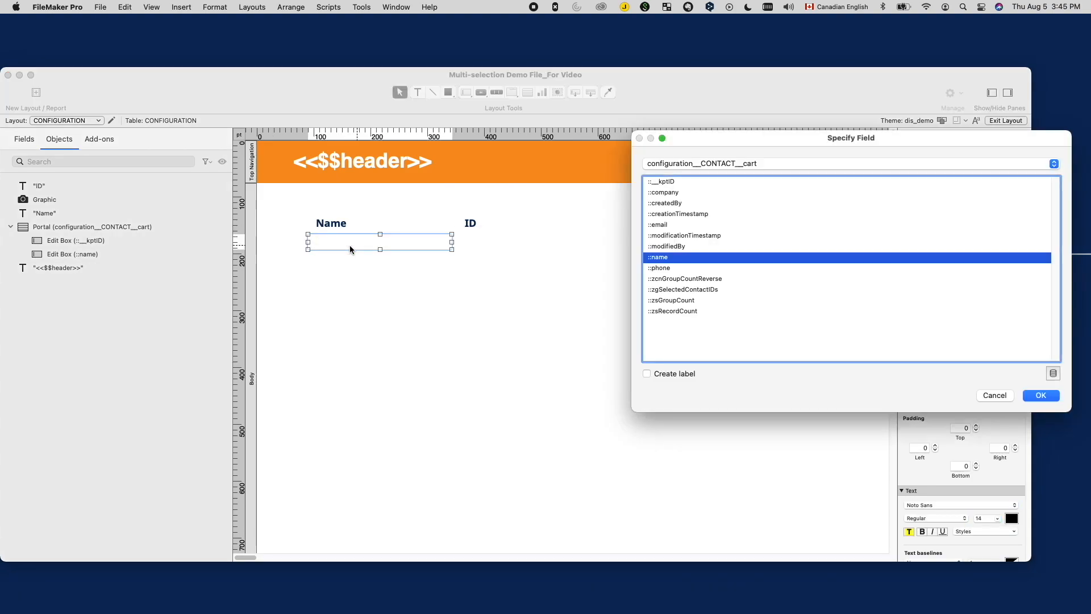
{"action": "left_click", "coordinate": [683, 288]}
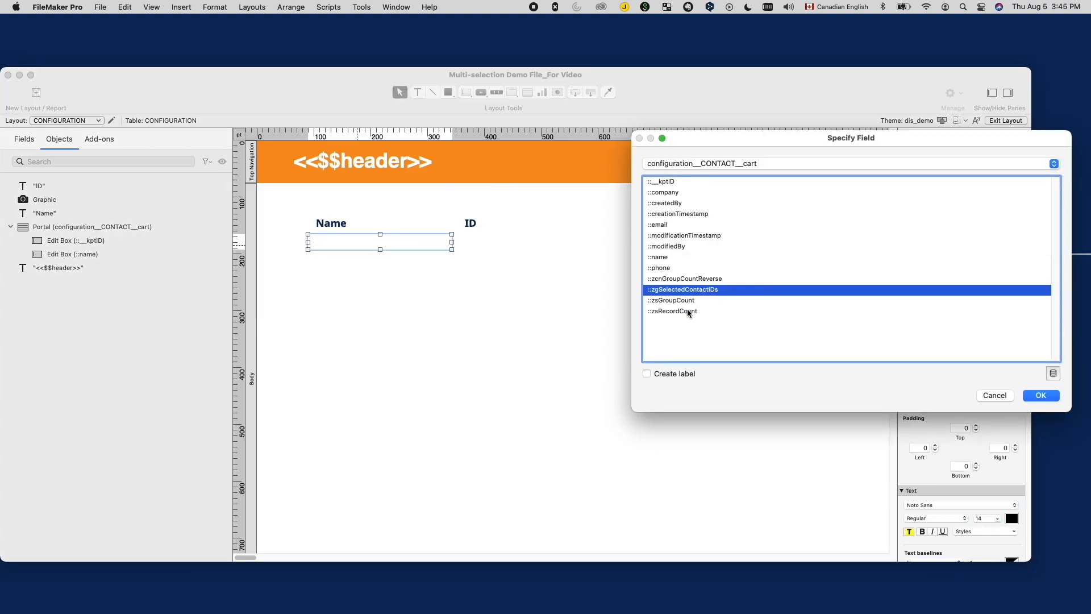
{"action": "left_click", "coordinate": [1040, 395]}
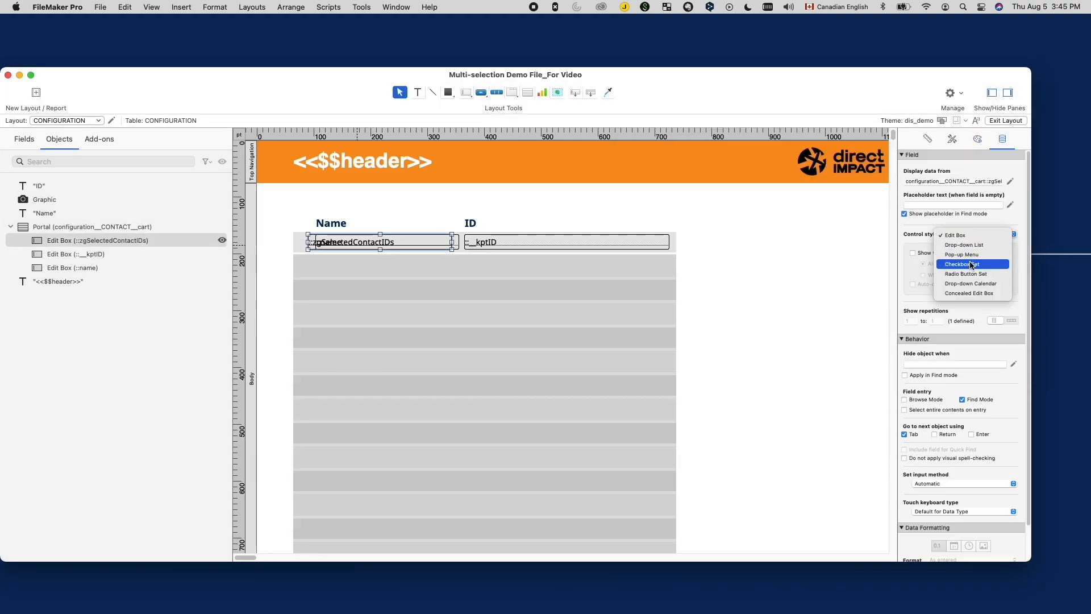
{"action": "left_click", "coordinate": [962, 264]}
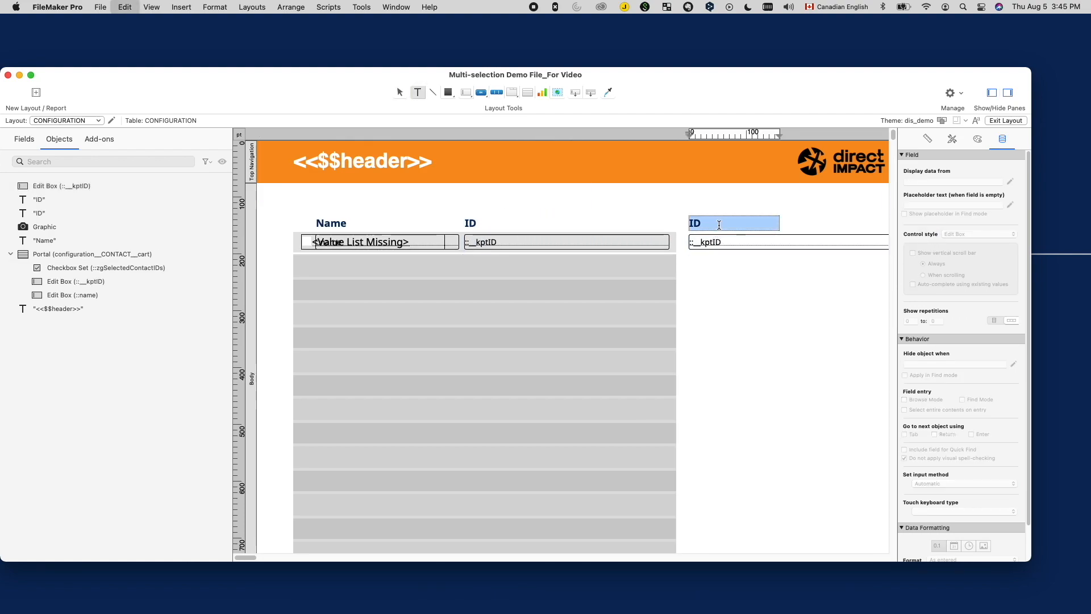
Add a 'Selected Contact IDs' label beside the portal.
{"action": "type", "text": "Selected Contact IDs"}
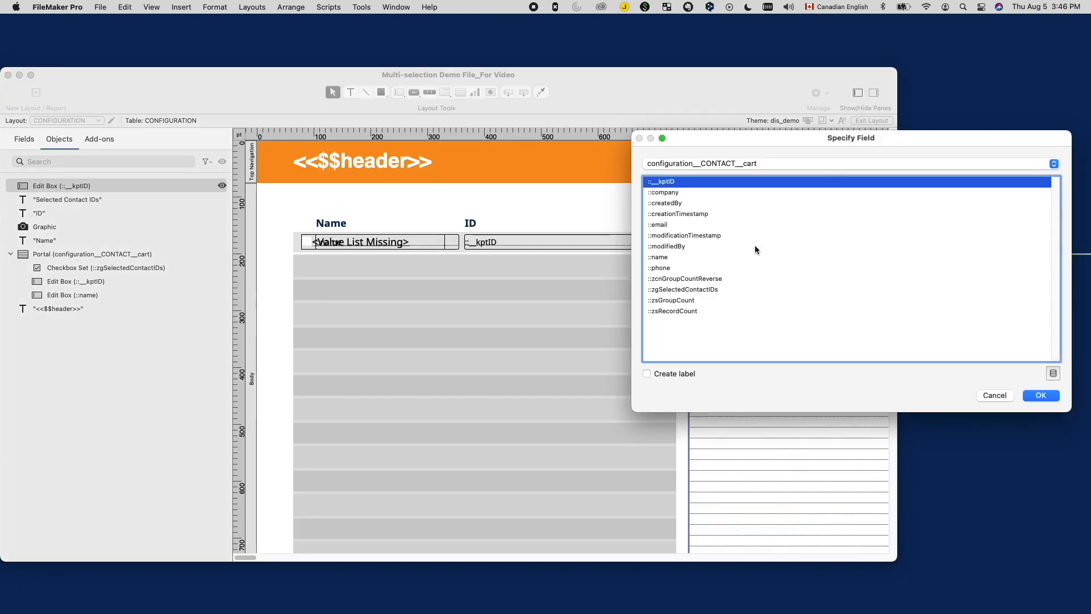
{"action": "mouse_move", "coordinate": [694, 300]}
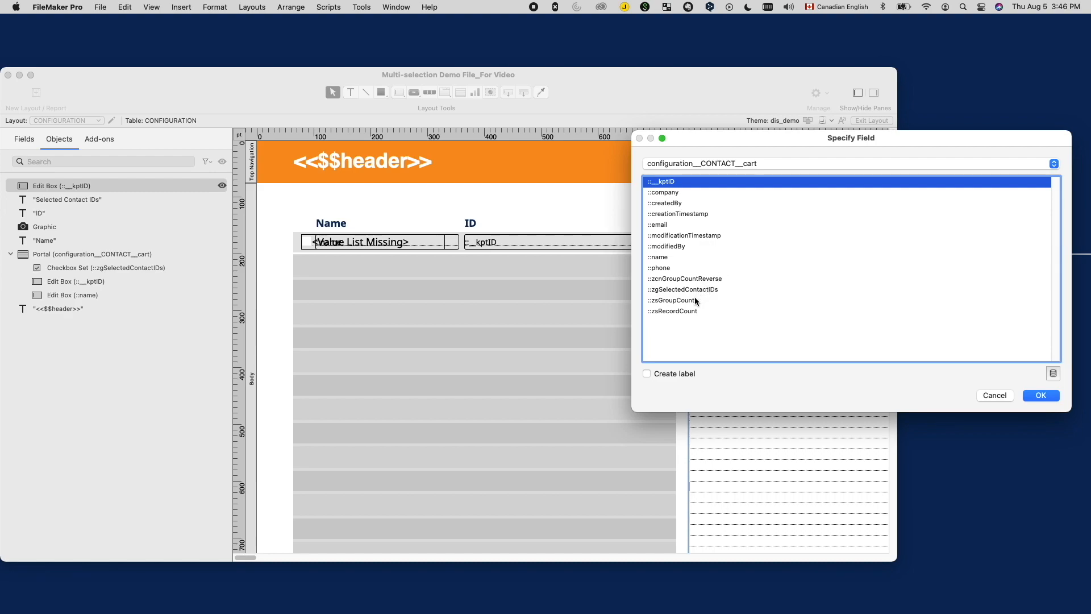
{"action": "mouse_move", "coordinate": [689, 303]}
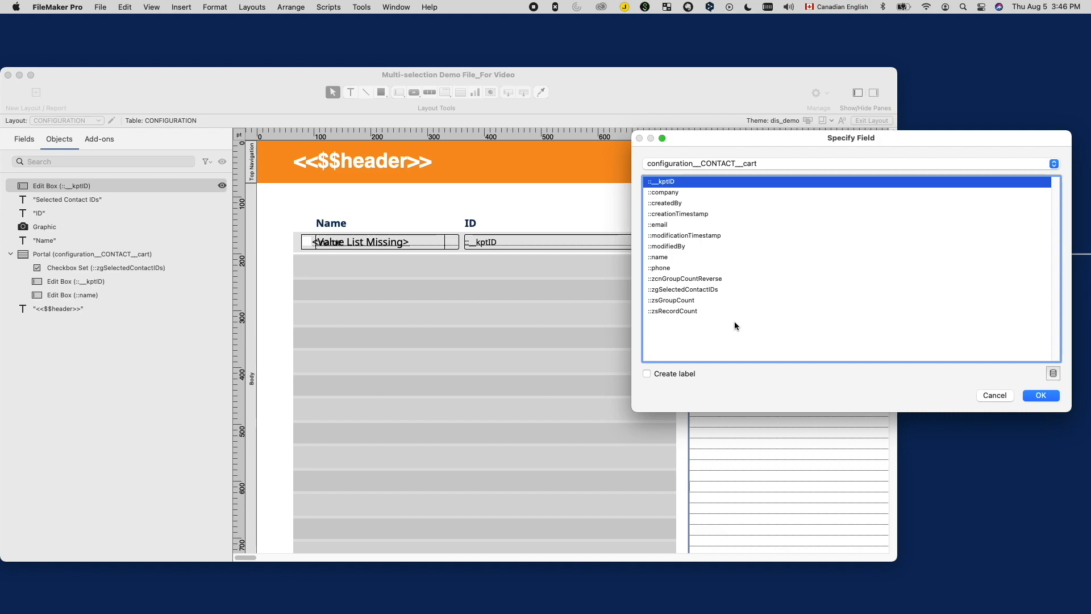
Point the right-hand field at zgSelectedContactIDs and return to browse mode.
{"action": "left_click", "coordinate": [685, 288]}
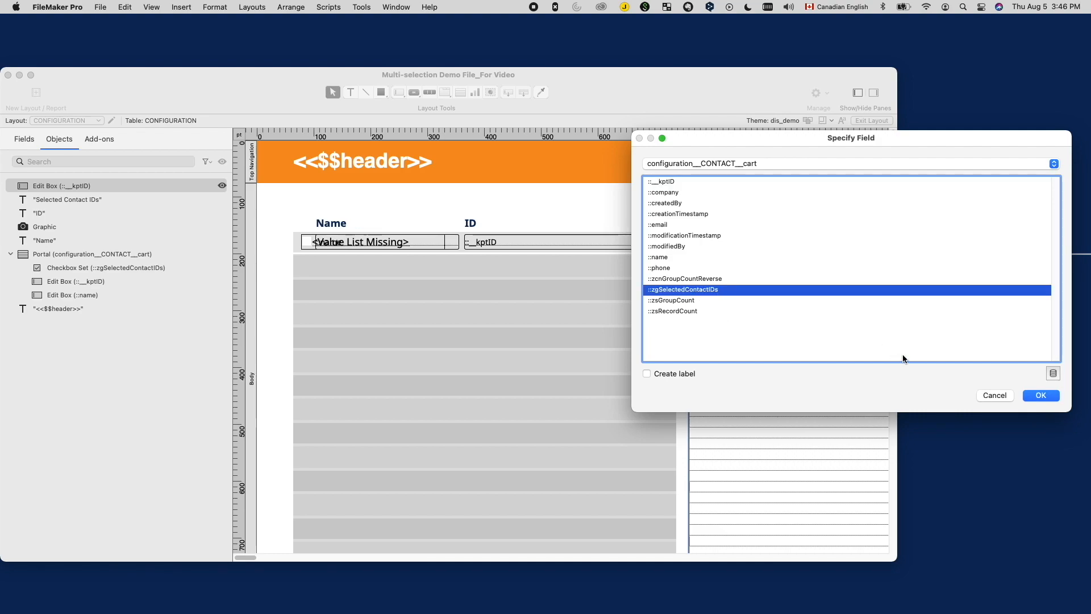
{"action": "left_click", "coordinate": [1041, 396]}
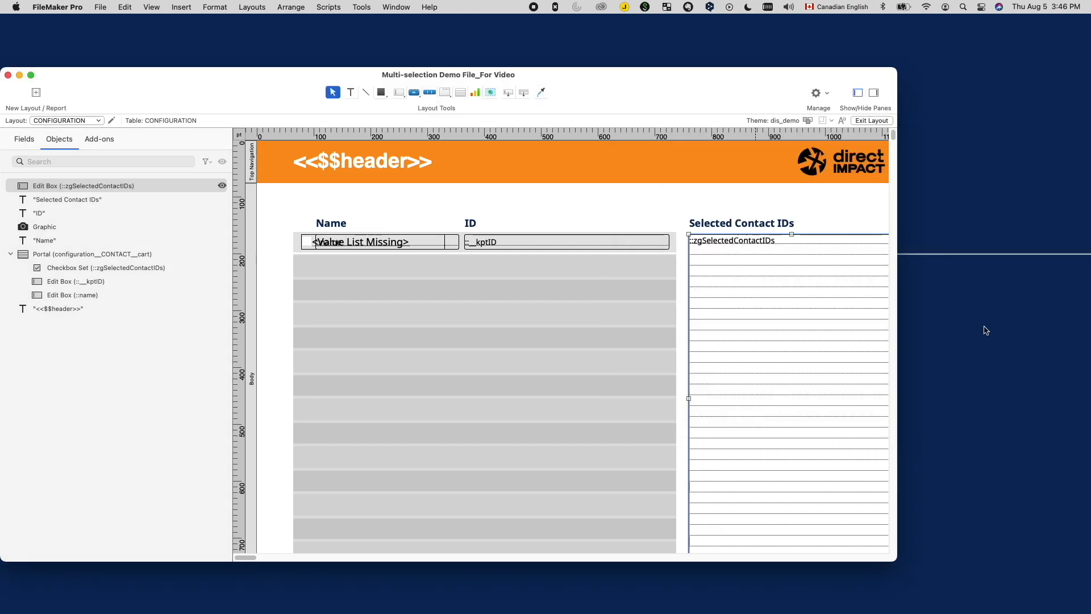
{"action": "left_click", "coordinate": [872, 120]}
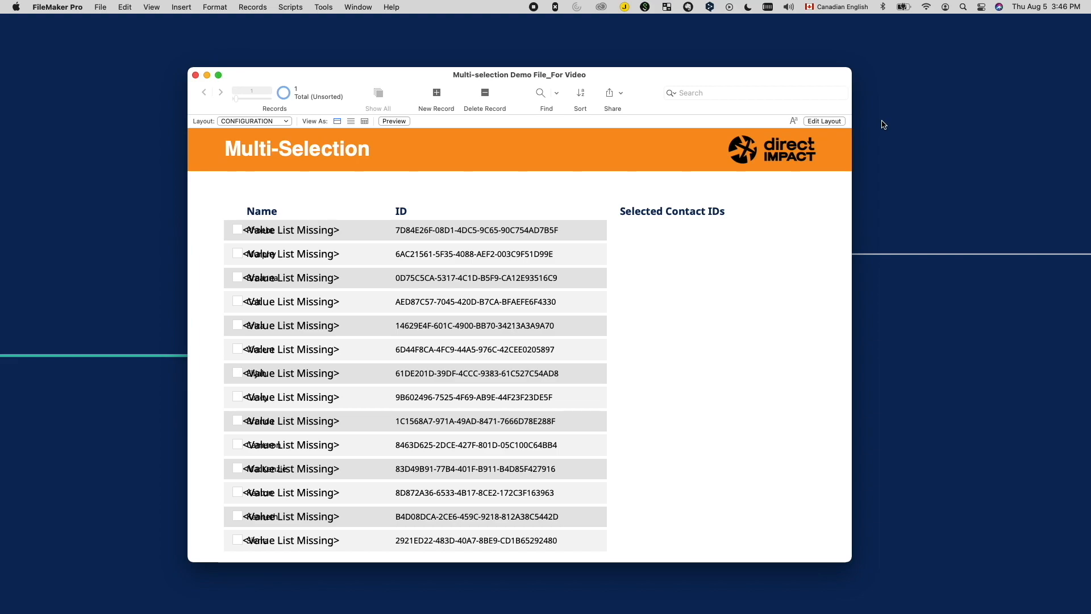
{"action": "mouse_move", "coordinate": [426, 195]}
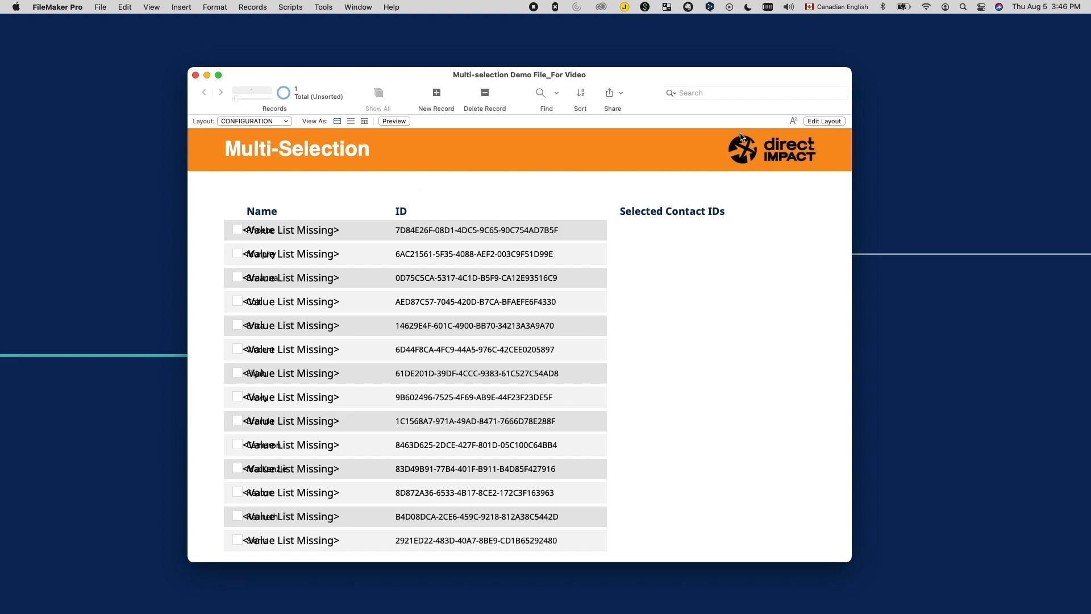
{"action": "mouse_move", "coordinate": [696, 166]}
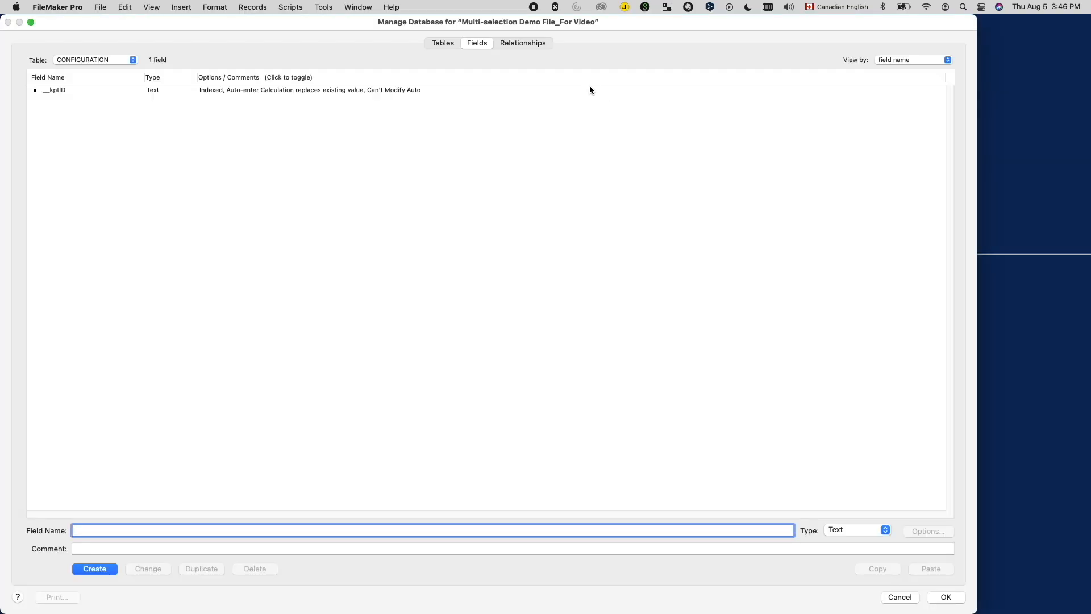
Add a CONTACT occurrence named configuration__contact__CONTACT__contactID to the relationships graph and save.
{"action": "left_click", "coordinate": [523, 43]}
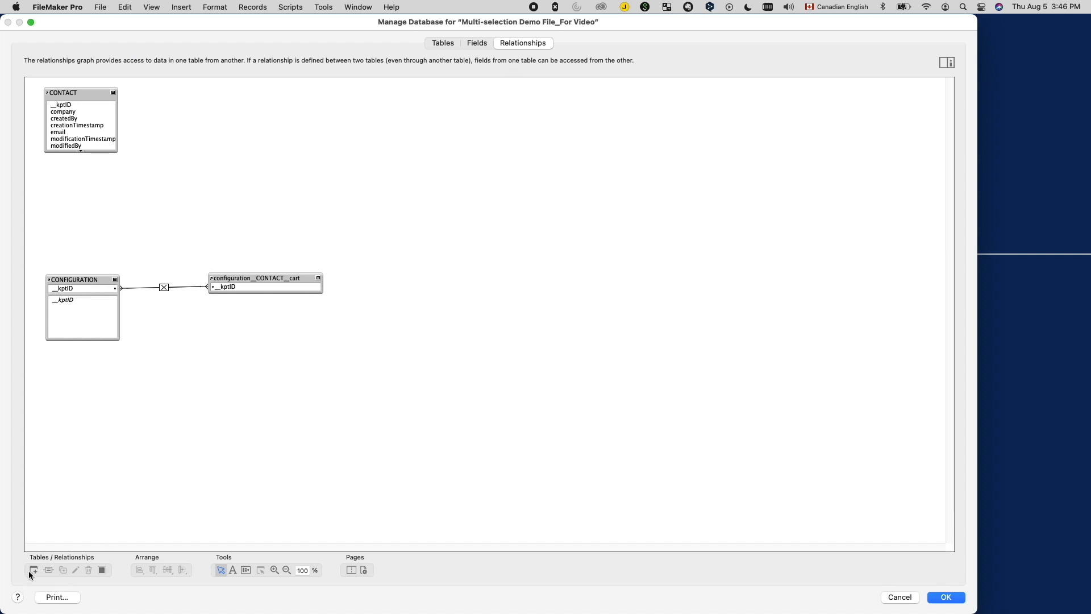
{"action": "left_click", "coordinate": [33, 570]}
{"action": "type", "text": "configuration__contact__CONTACT_"}
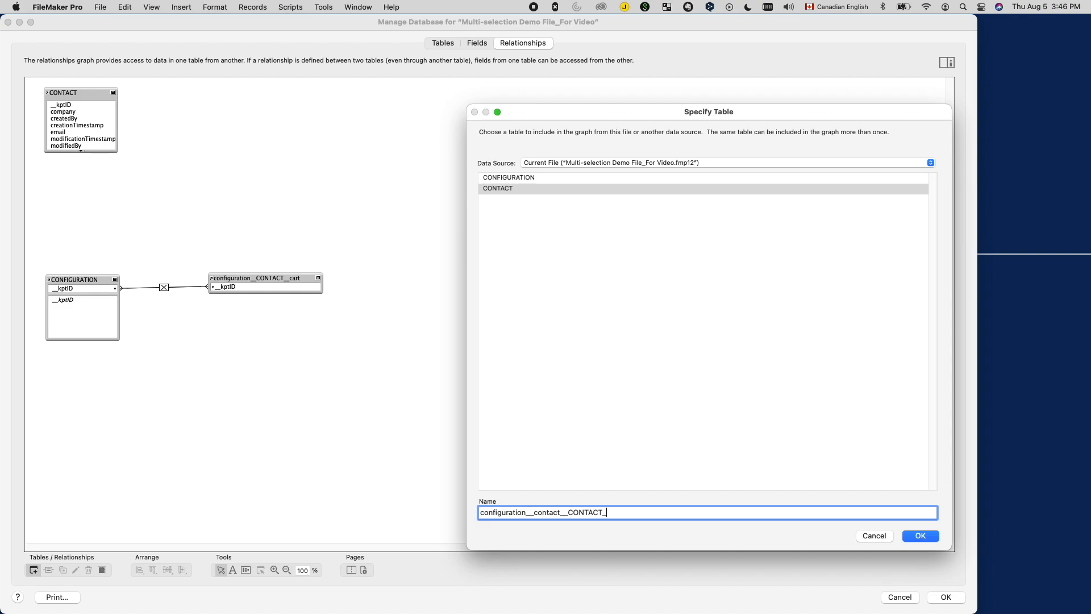
{"action": "left_click", "coordinate": [920, 536]}
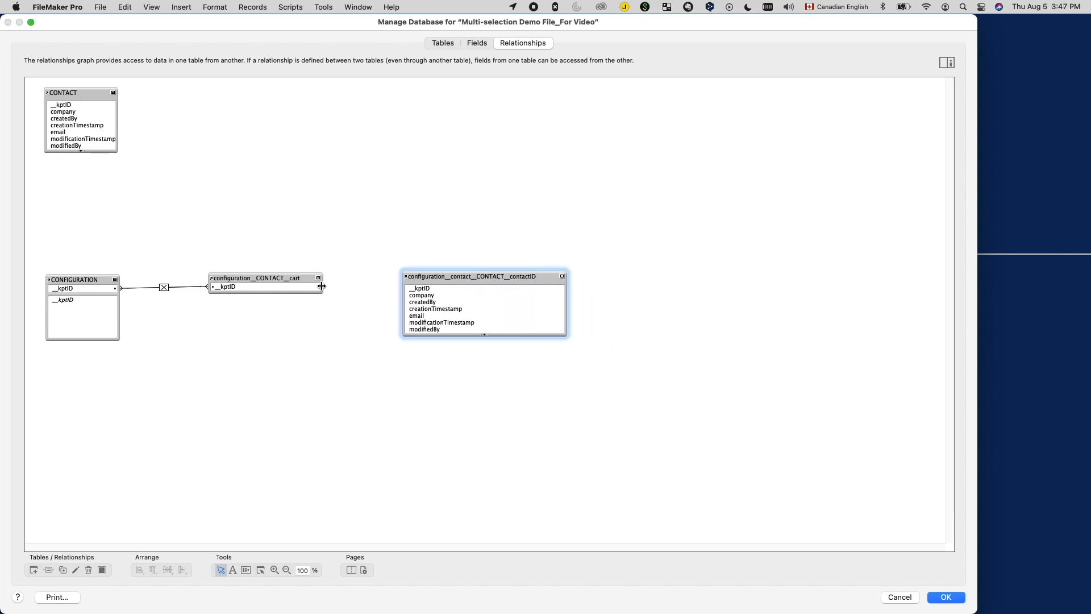
{"action": "left_click", "coordinate": [945, 596]}
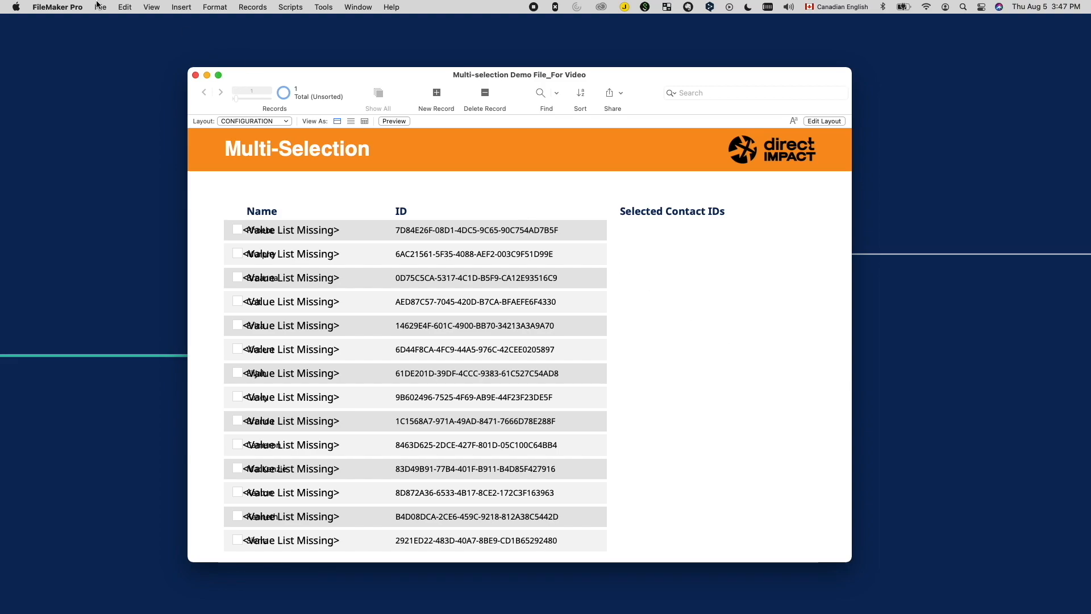
Define value list Contact ID - Self using __kptID, only related values from the cart occurrence.
{"action": "left_click", "coordinate": [99, 6]}
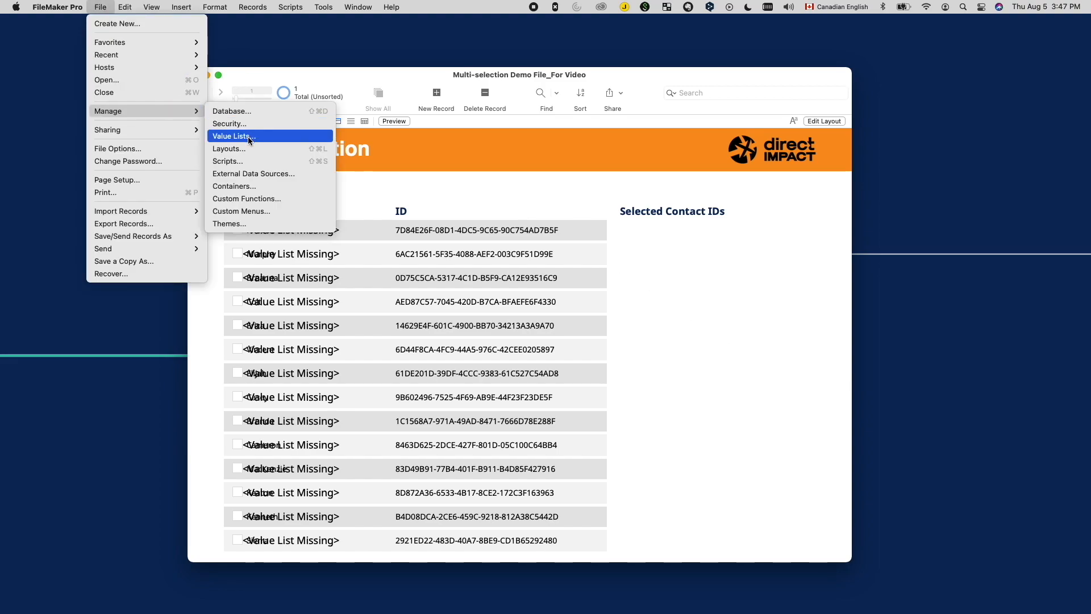
{"action": "left_click", "coordinate": [232, 136]}
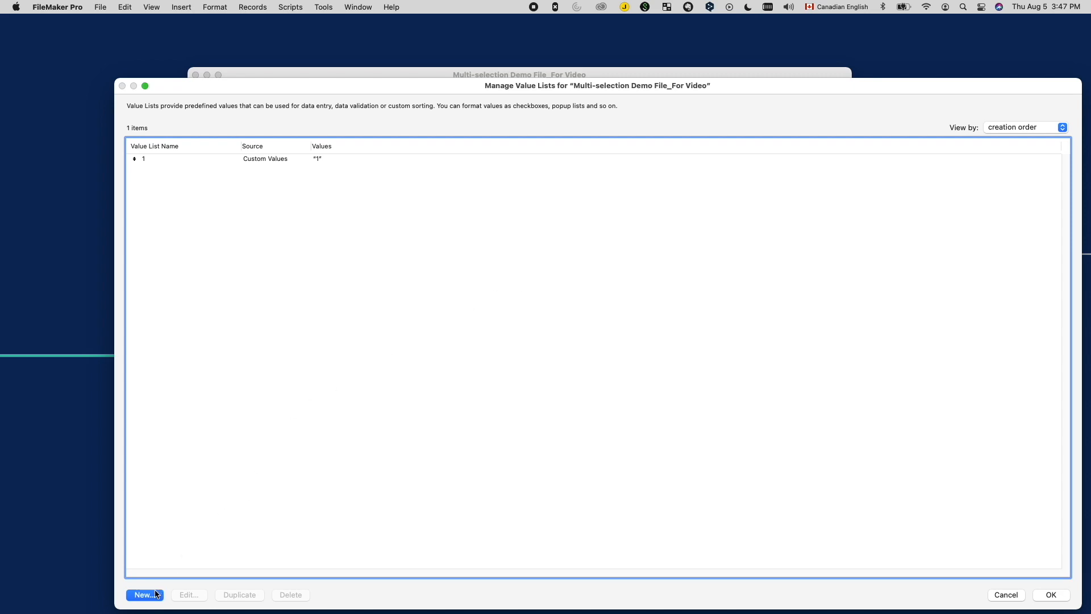
{"action": "left_click", "coordinate": [142, 595]}
{"action": "type", "text": "Contact ID - Self"}
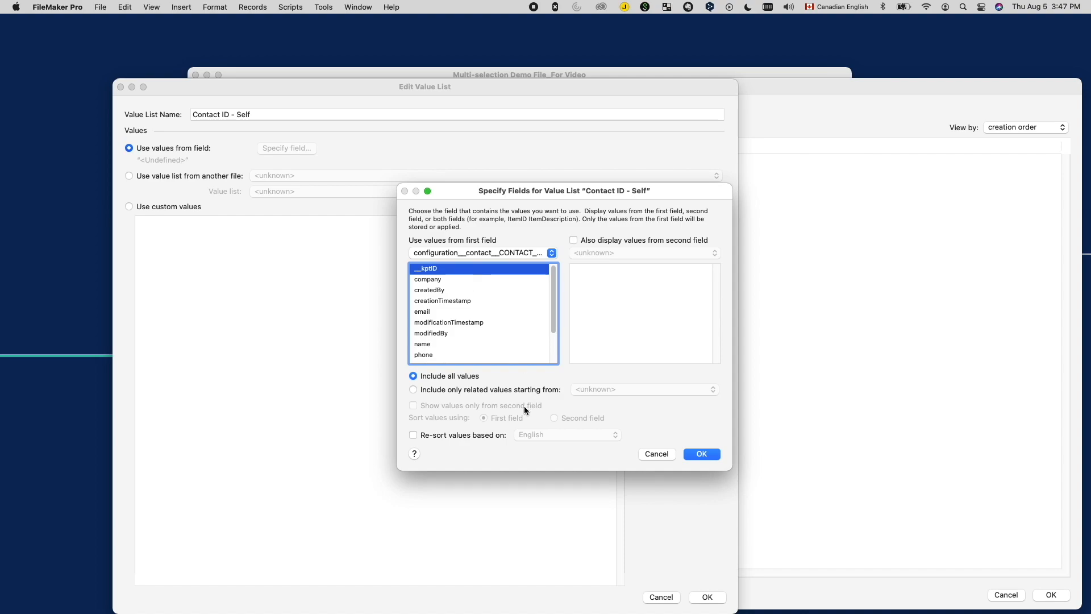
{"action": "left_click", "coordinate": [413, 390]}
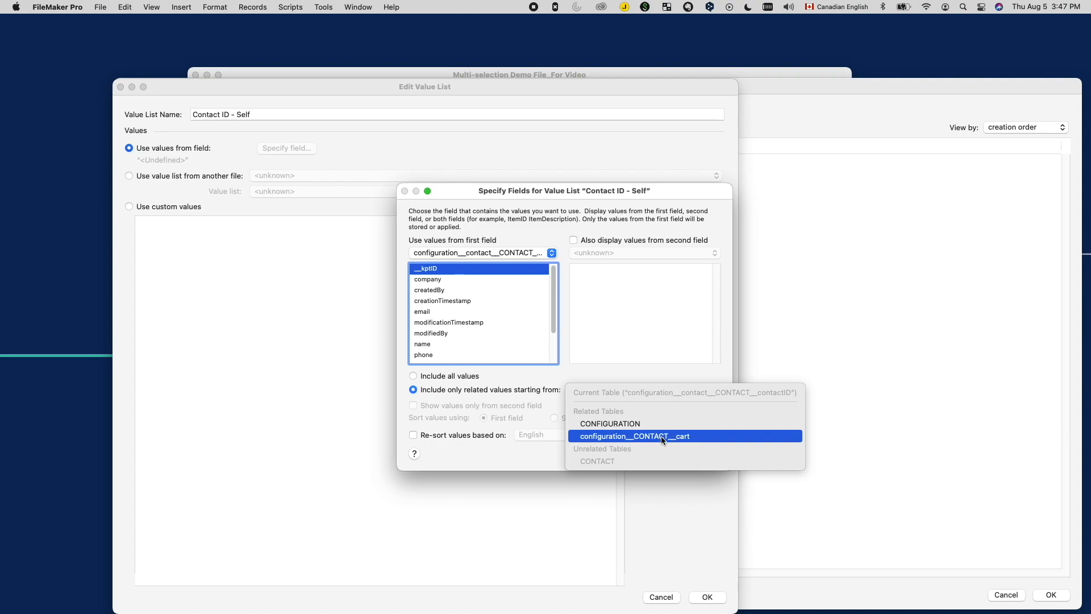
{"action": "left_click", "coordinate": [708, 597]}
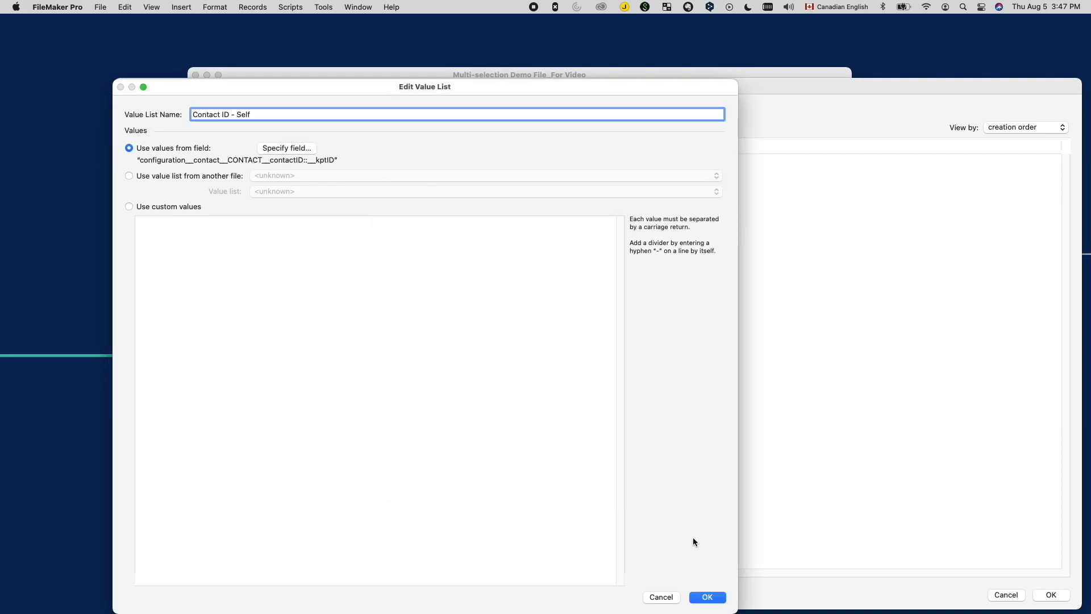
{"action": "left_click", "coordinate": [706, 596]}
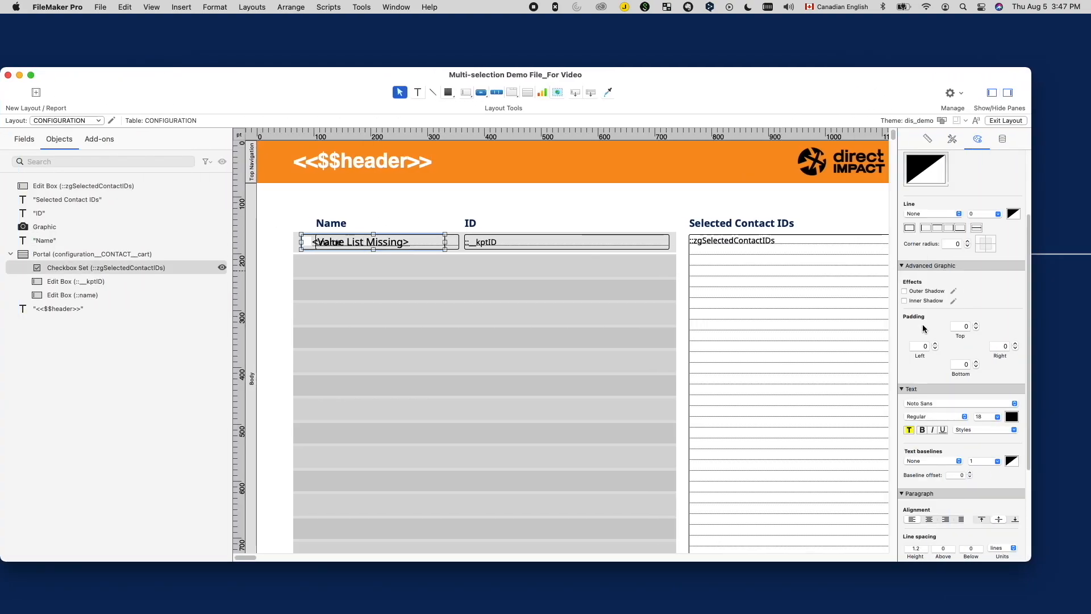
Set the checkbox set's values to Contact ID - Self and return to browse mode.
{"action": "left_click", "coordinate": [1003, 139]}
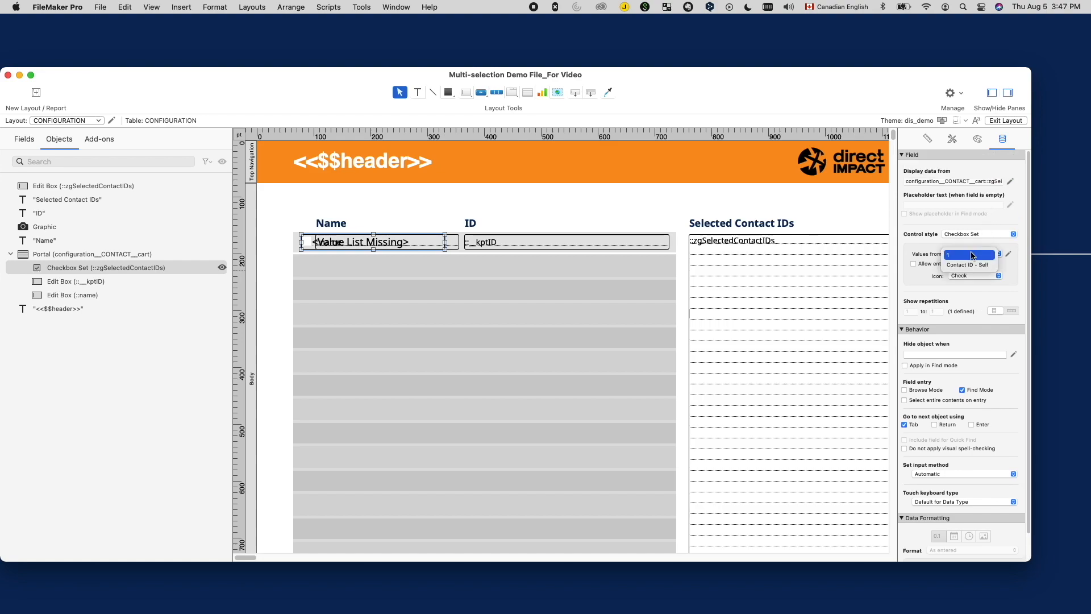
{"action": "left_click", "coordinate": [967, 265]}
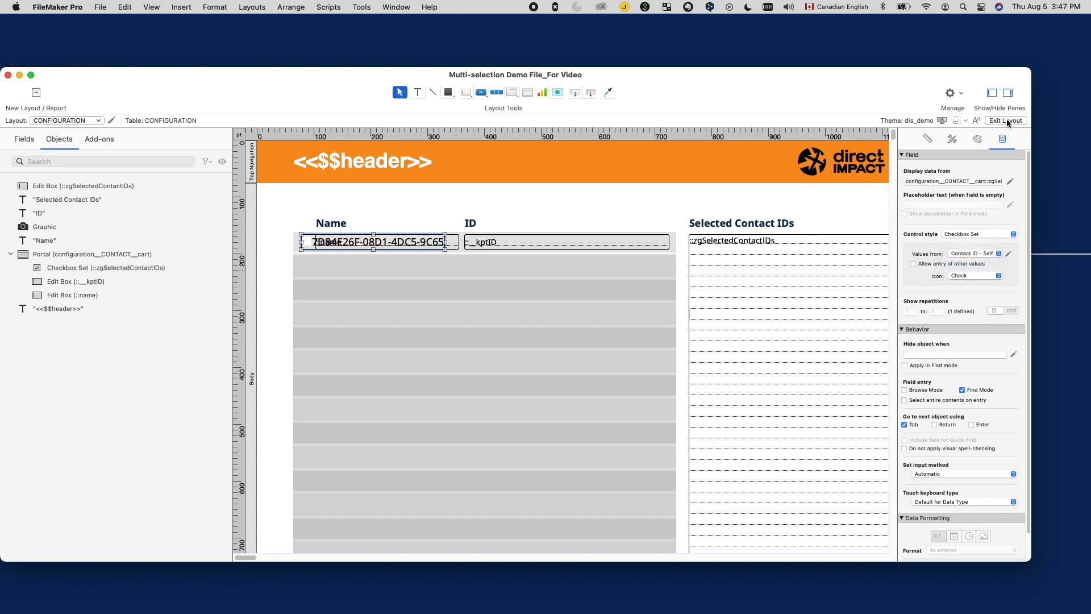
{"action": "left_click", "coordinate": [1005, 120]}
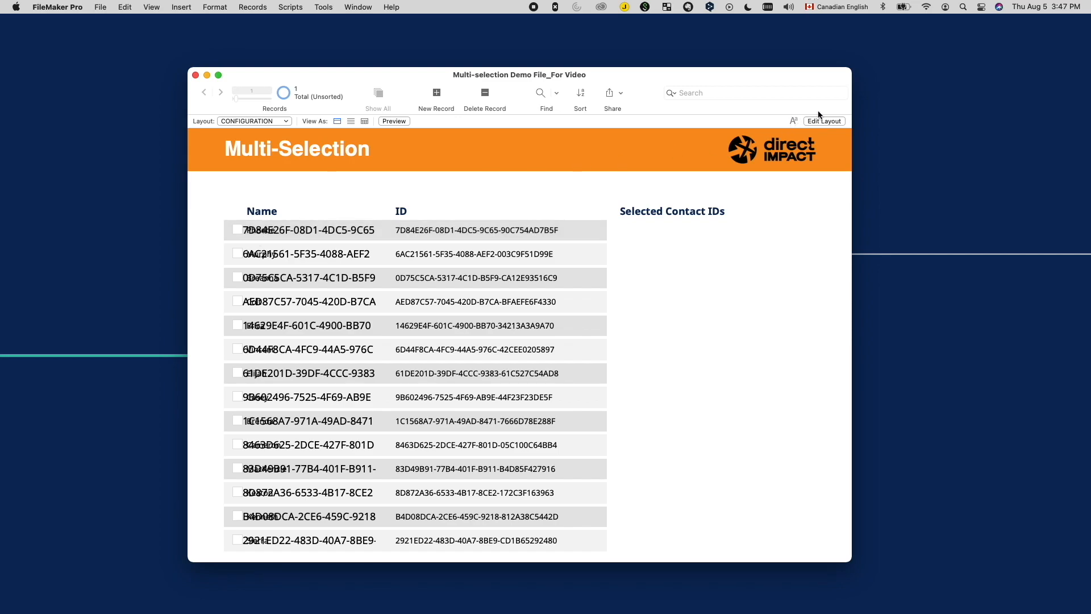
{"action": "mouse_move", "coordinate": [825, 121]}
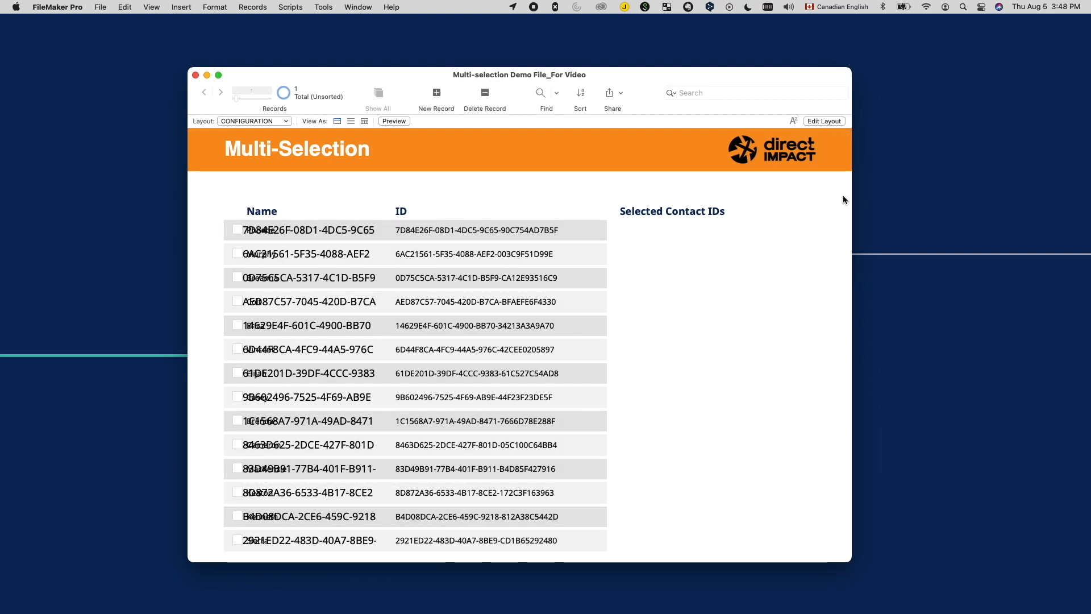
{"action": "mouse_move", "coordinate": [629, 275]}
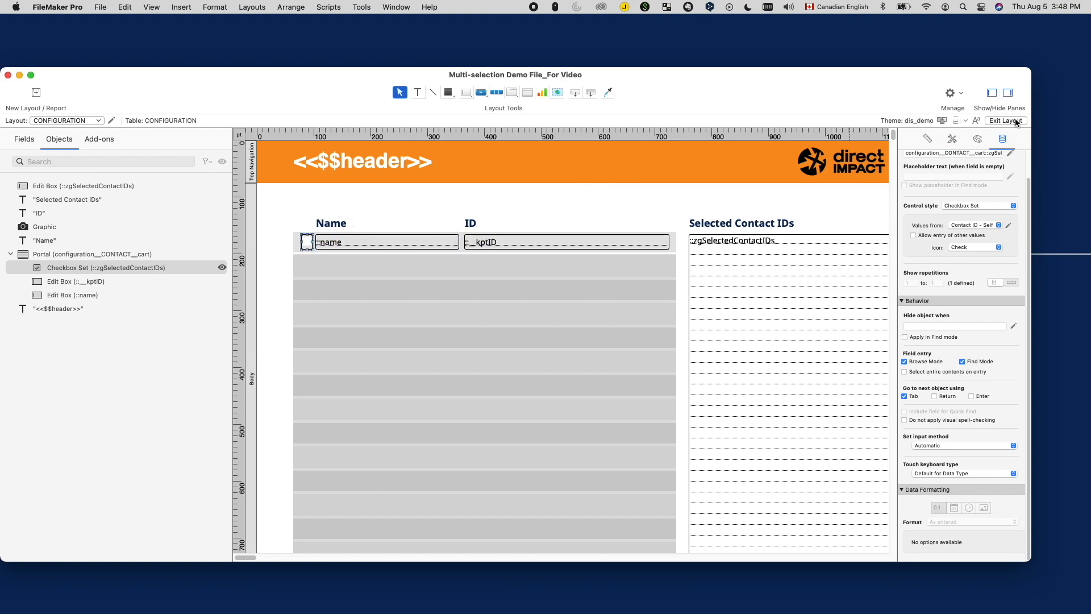
Return to browse mode showing small checkboxes beside contact names.
{"action": "left_click", "coordinate": [1006, 120]}
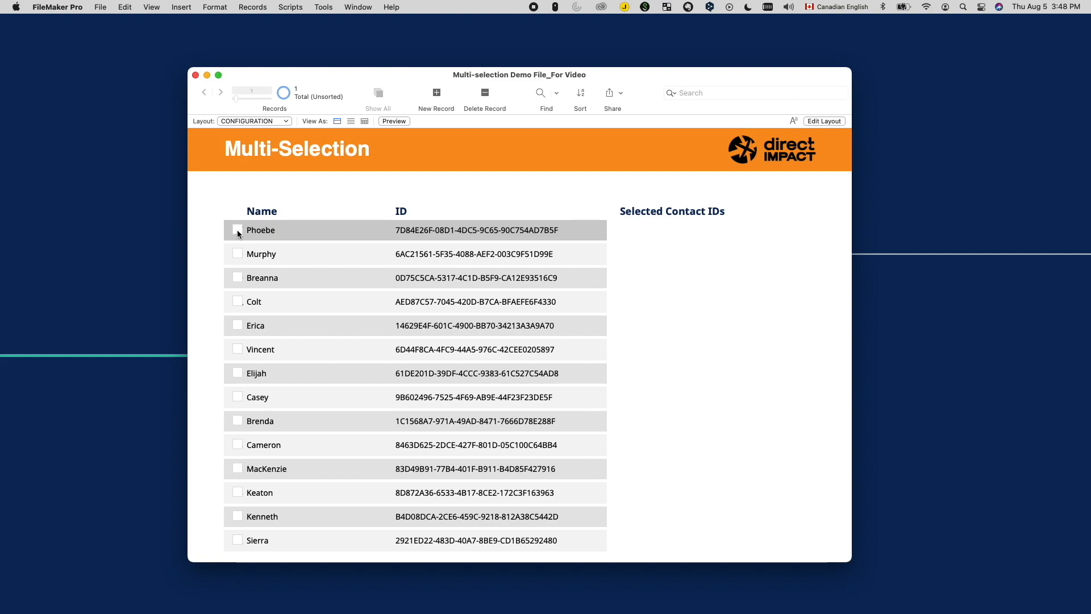
{"action": "left_click", "coordinate": [238, 229]}
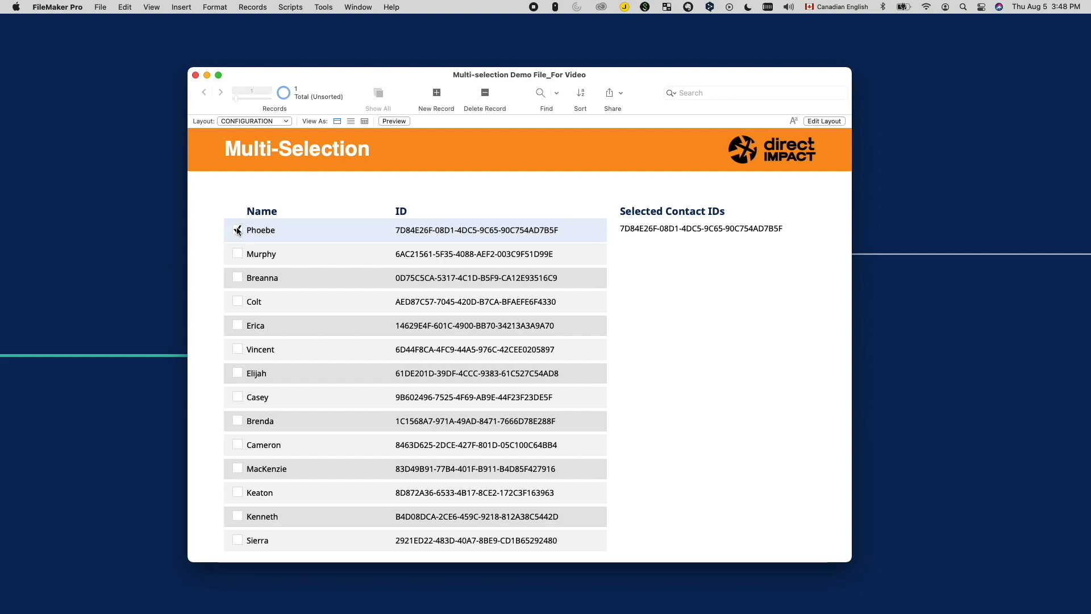
{"action": "left_click", "coordinate": [237, 278]}
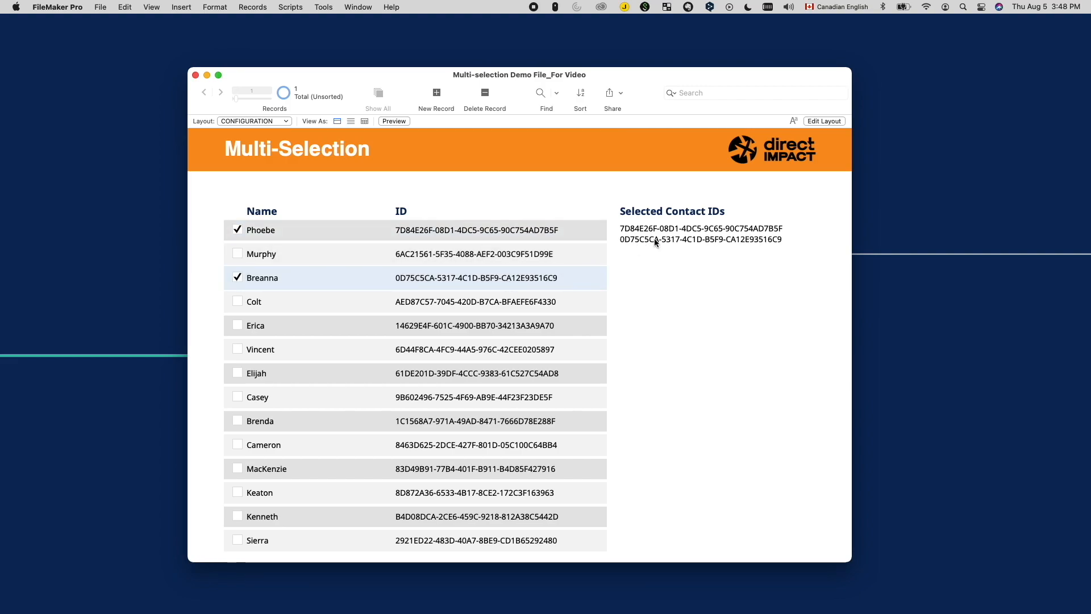
{"action": "left_click", "coordinate": [238, 230]}
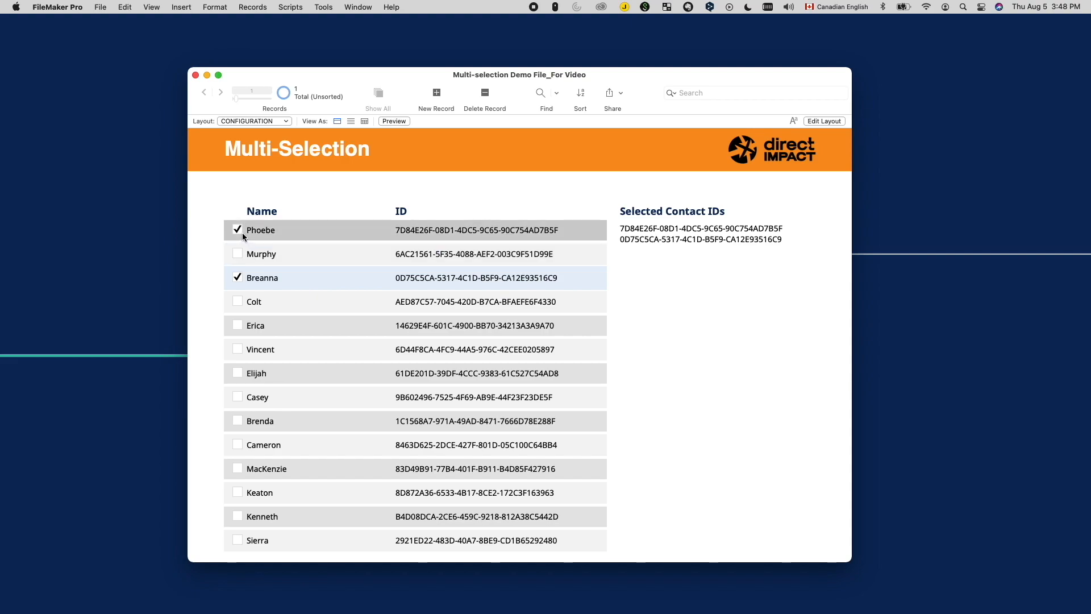
{"action": "left_click", "coordinate": [237, 230]}
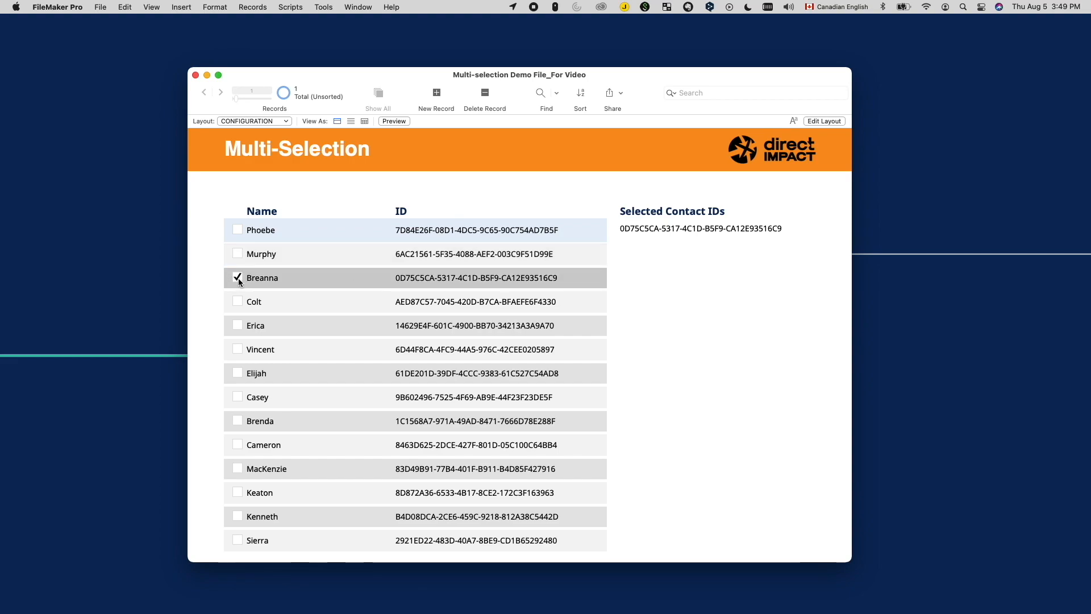
{"action": "left_click", "coordinate": [237, 278]}
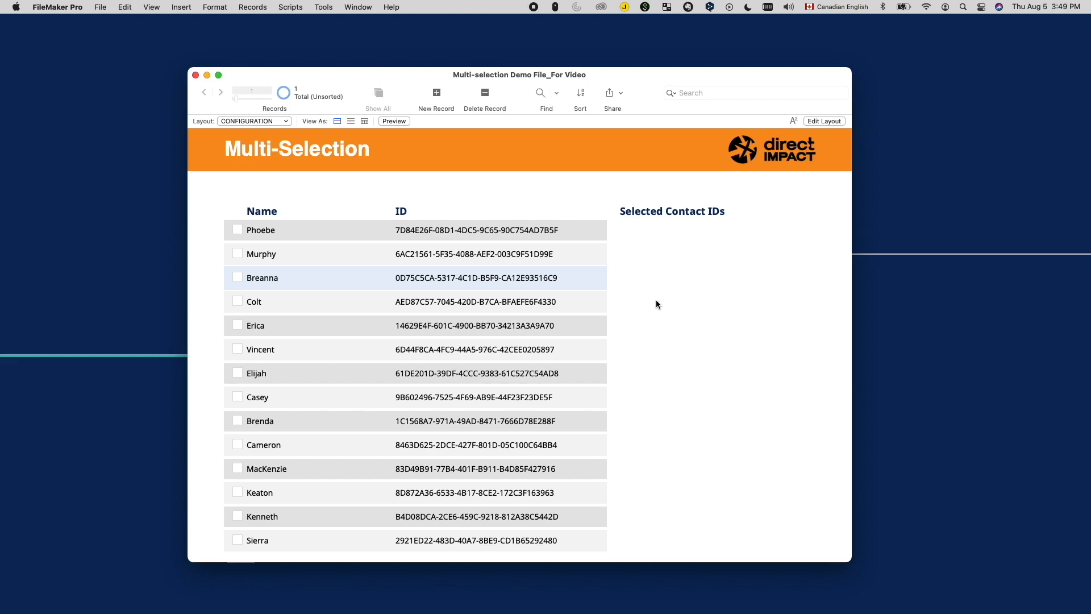
{"action": "mouse_move", "coordinate": [532, 12]}
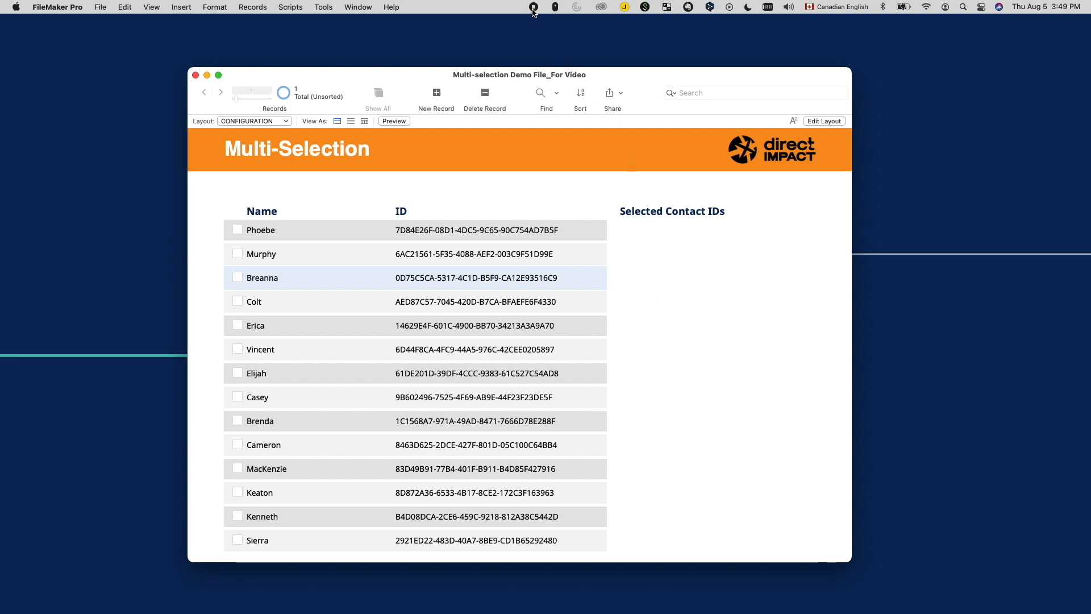